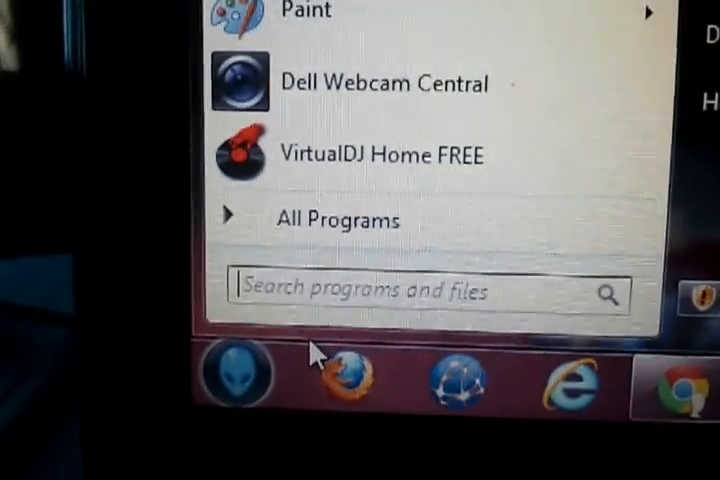
Search 'cmd' in the Start menu and run Command Prompt from its context options
type("cmd")
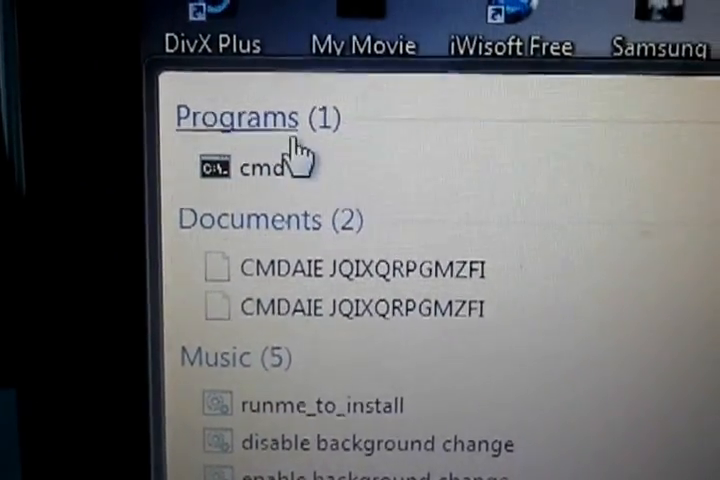
right_click(258, 168)
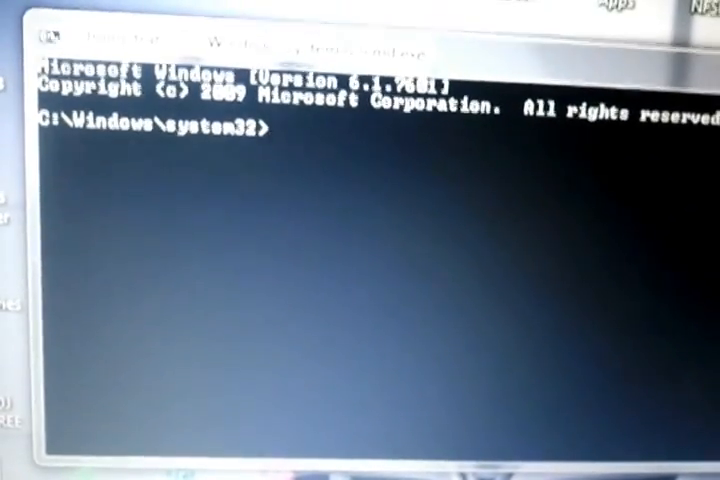
Enter the start of the command: netsh wlan set hostednetwork mode=allow
type("netsh")
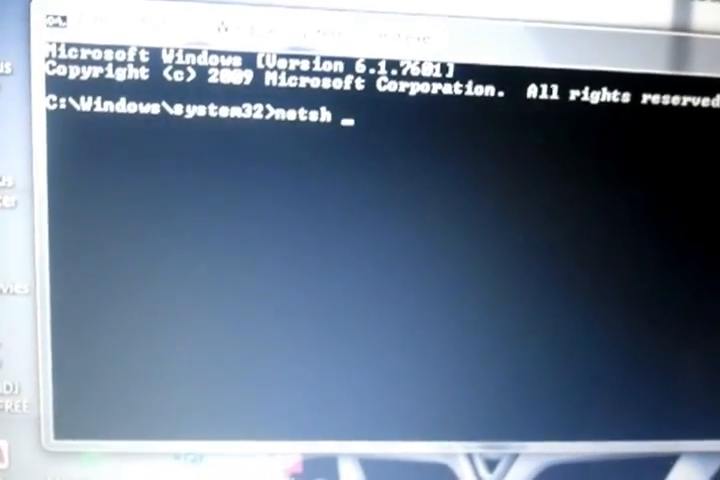
type("wl")
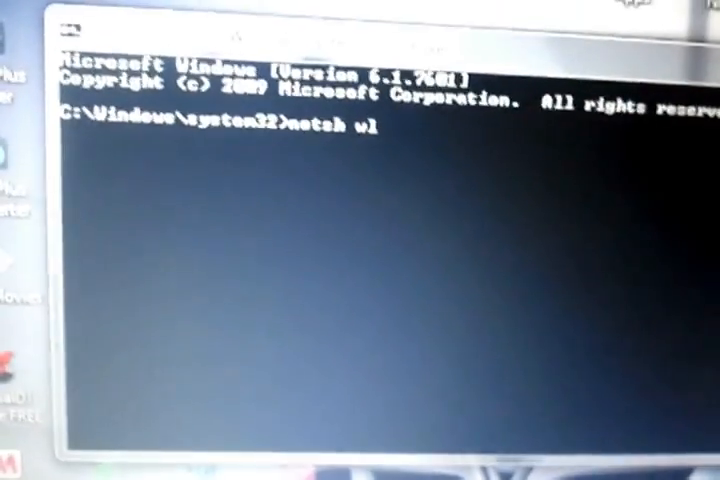
type("an")
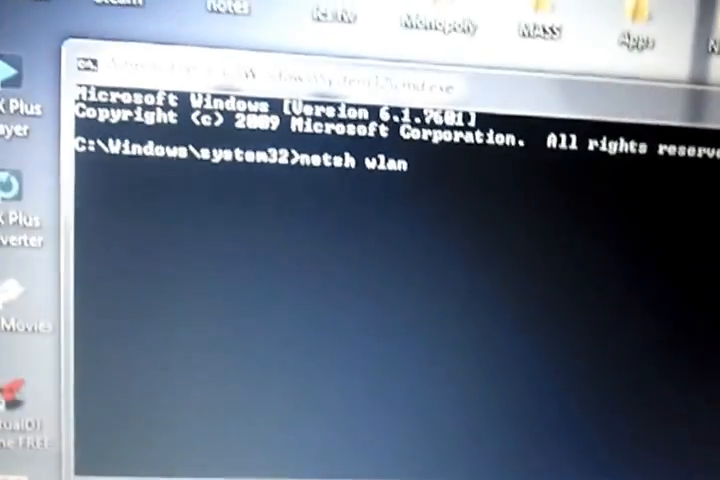
type("set")
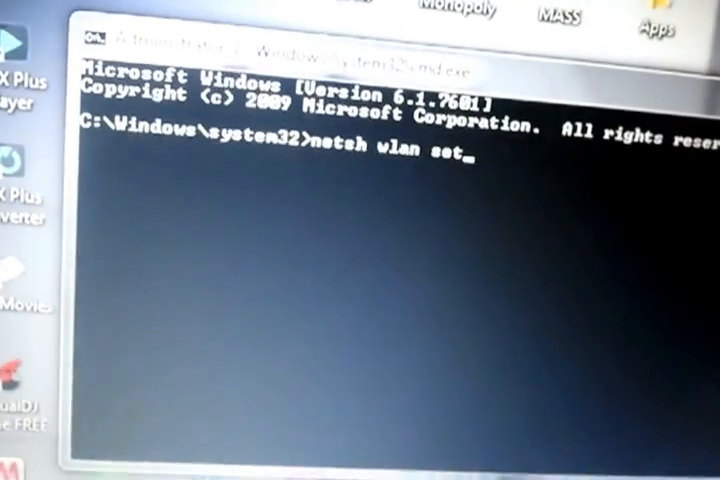
type("h")
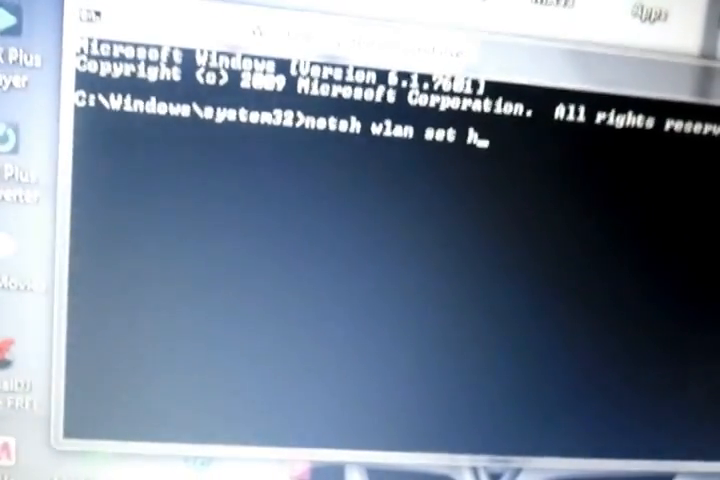
type("ostednetwork")
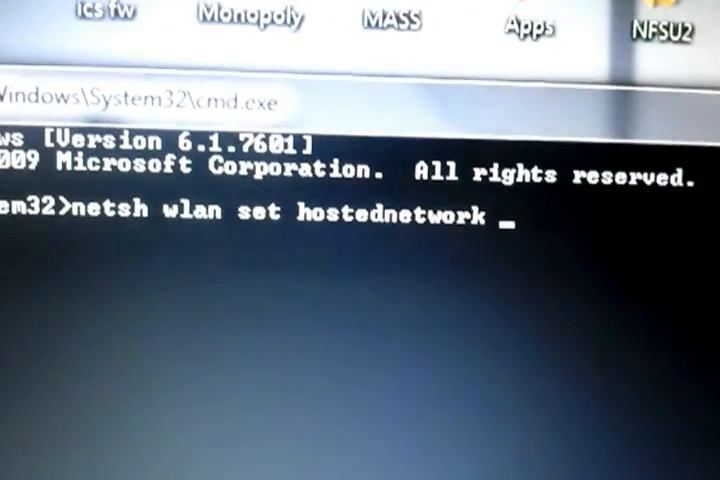
type("mo")
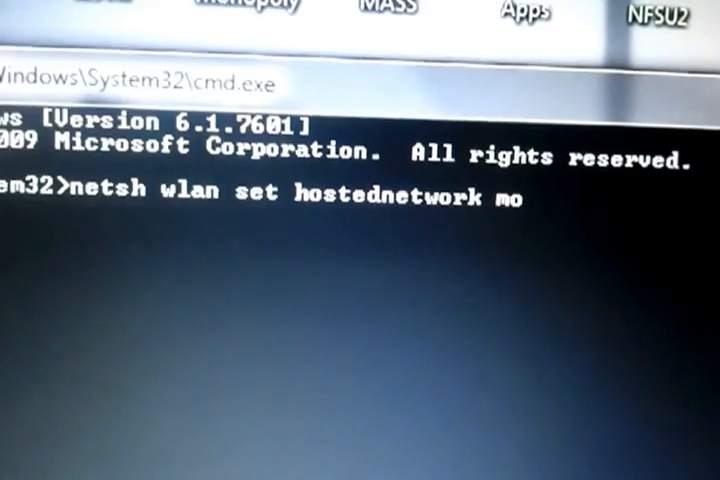
type("de=a")
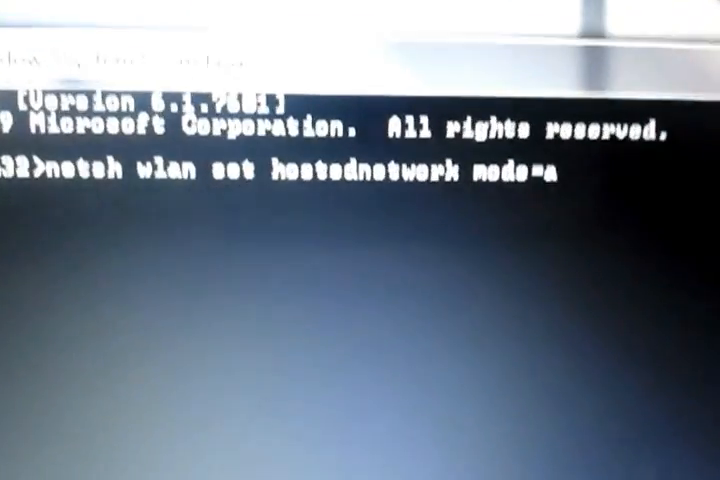
type("llow")
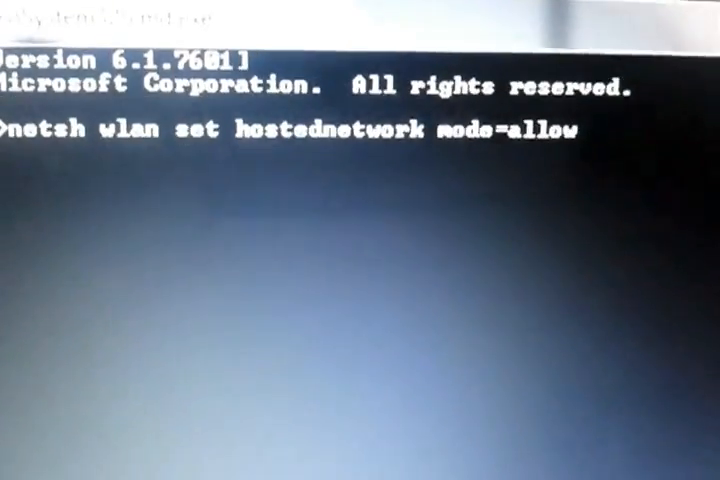
Continue the command with ssid=tutorial and key= followed by the password beginning 'pa'
type("ssid=")
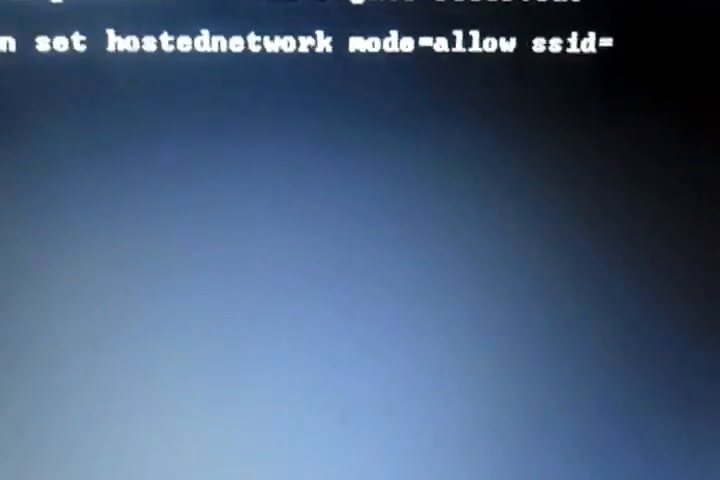
type("t")
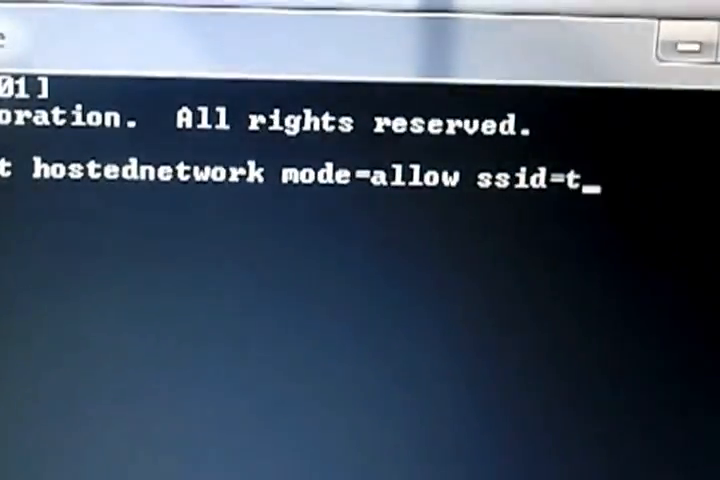
type("utori")
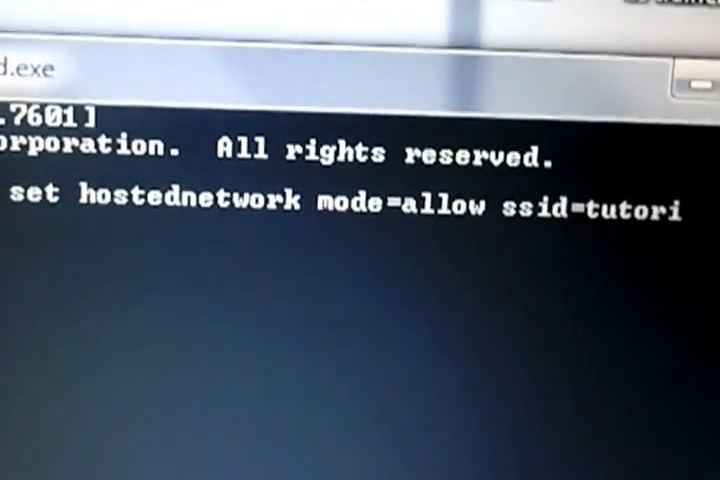
type("al")
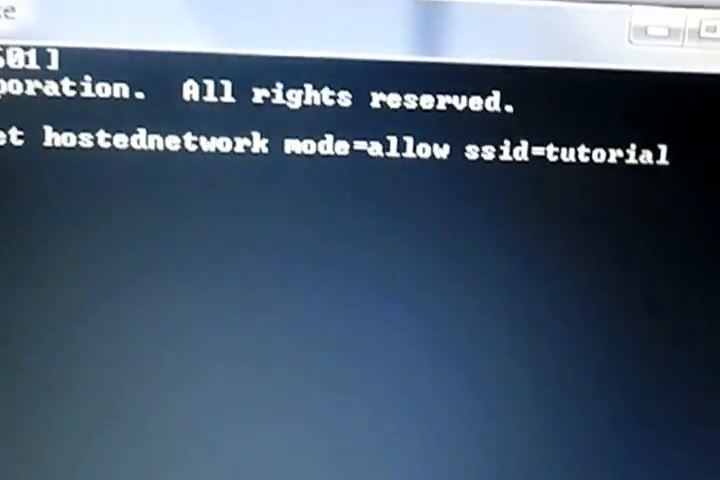
type("key=")
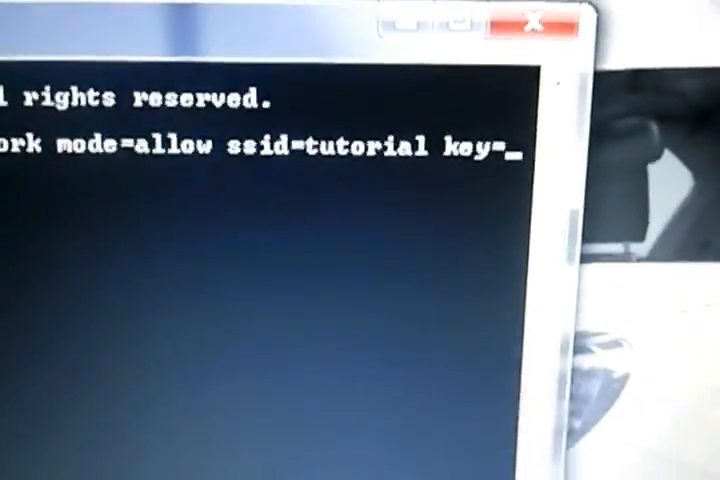
type("pa")
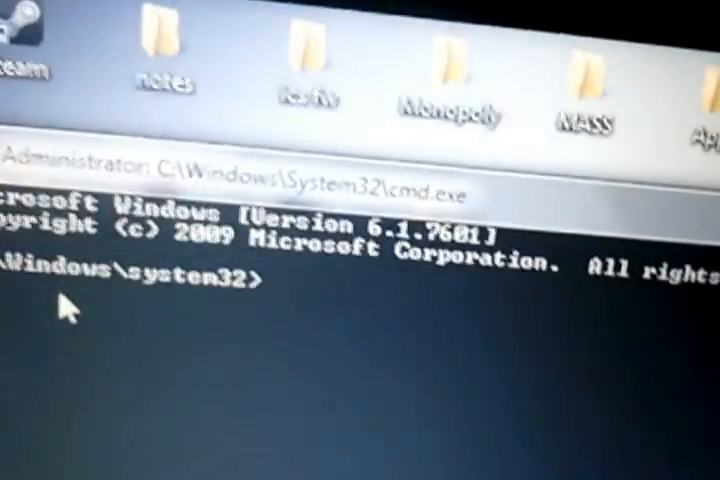
Run netsh wlan start hostednetwork so the hosted network is reported as started
type("net")
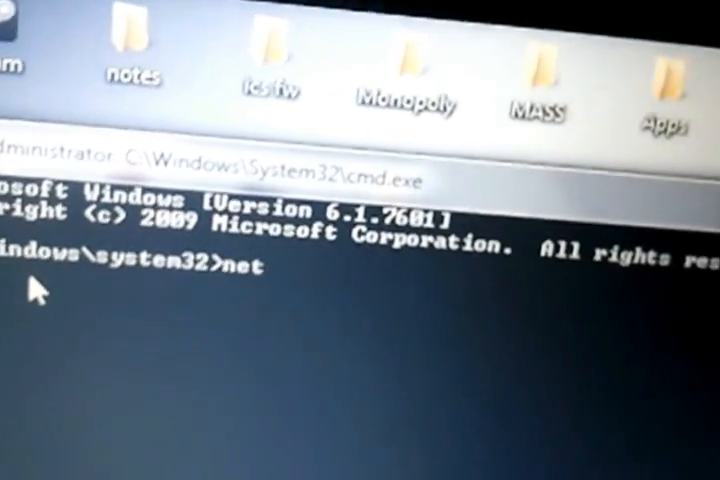
type("sh")
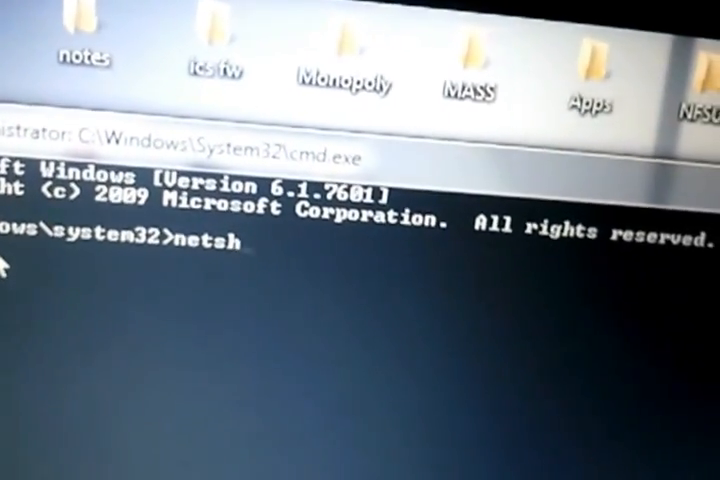
type("wl")
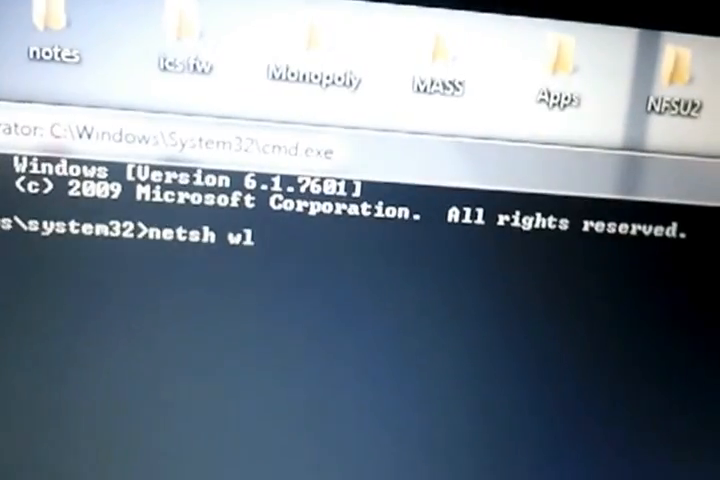
type("an st")
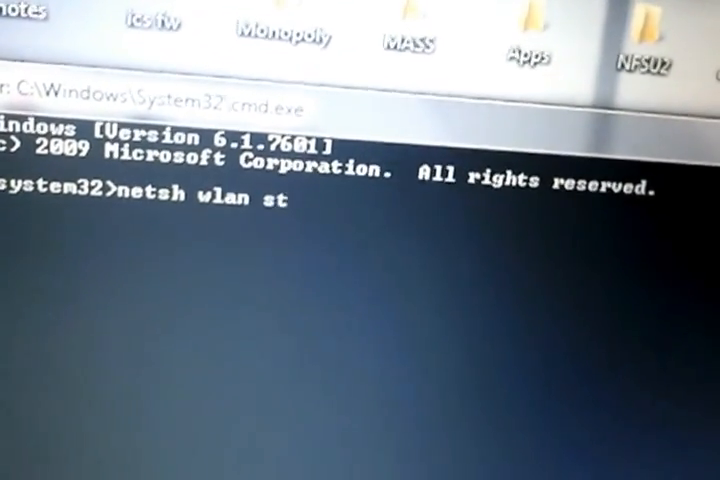
type("art")
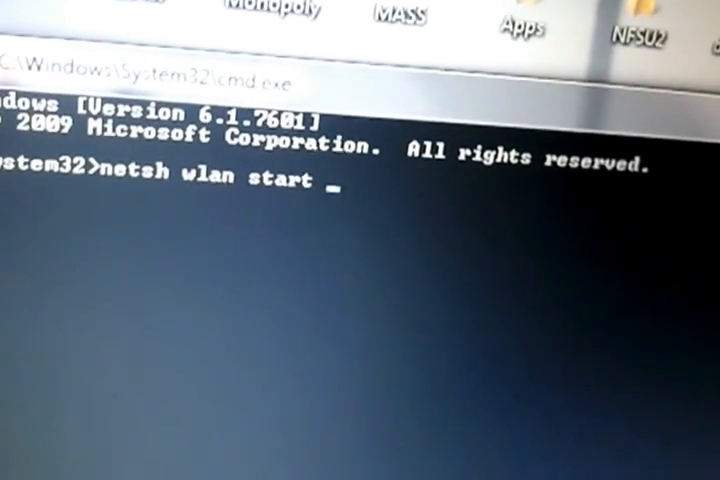
type("h")
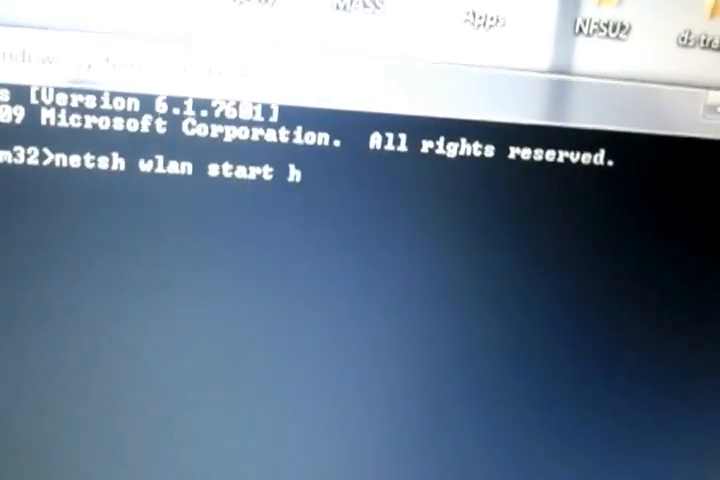
type("ostednetwork")
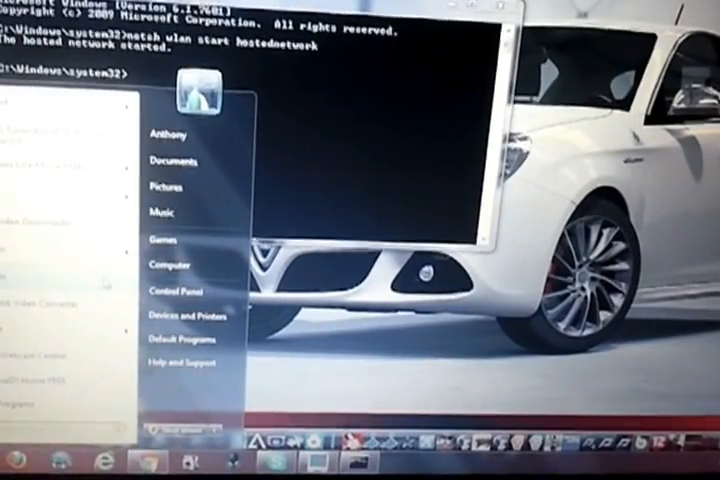
Go from Control Panel to Network and Internet's Network and Sharing Center
left_click(172, 292)
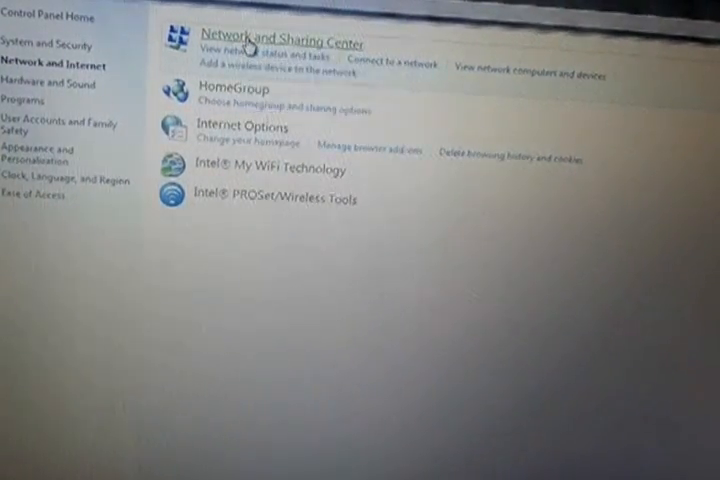
left_click(284, 38)
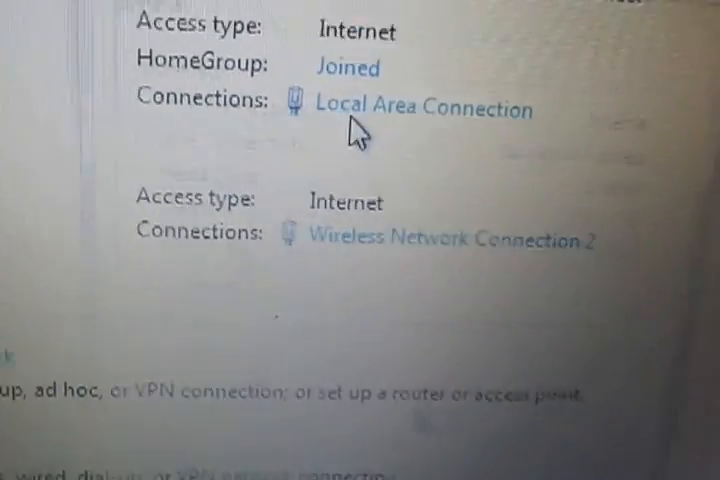
left_click(424, 108)
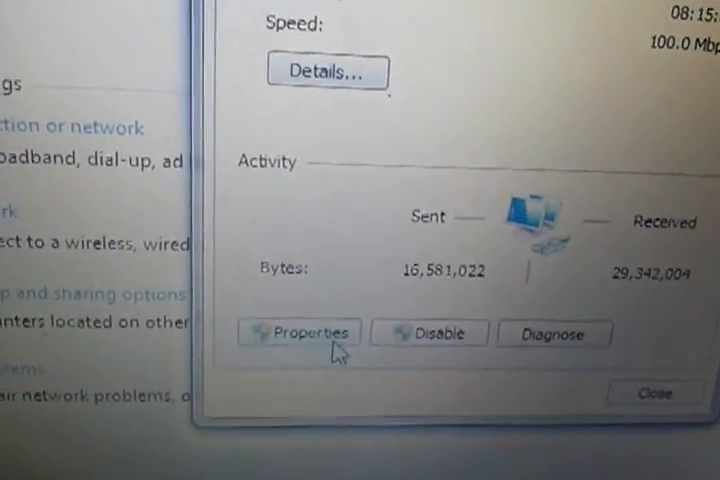
left_click(300, 332)
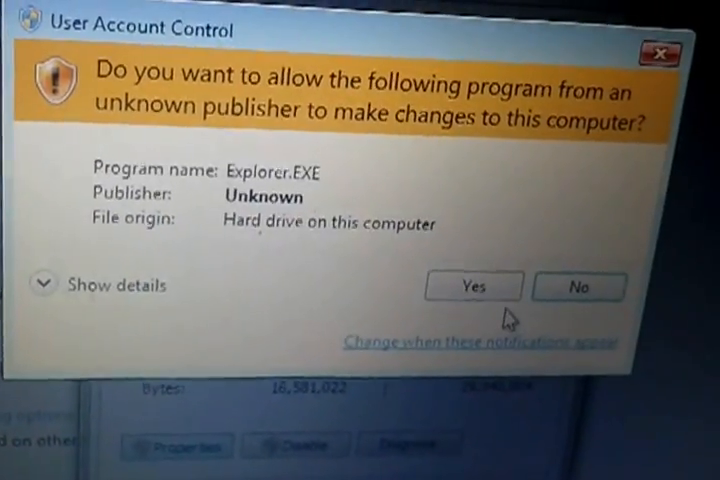
left_click(474, 286)
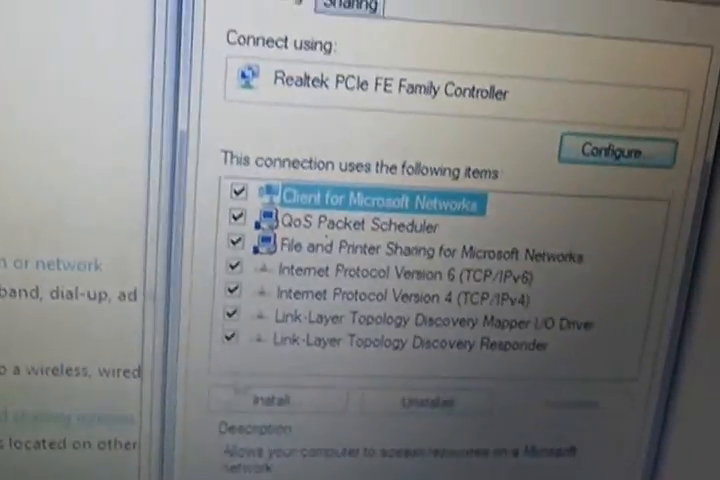
left_click(348, 48)
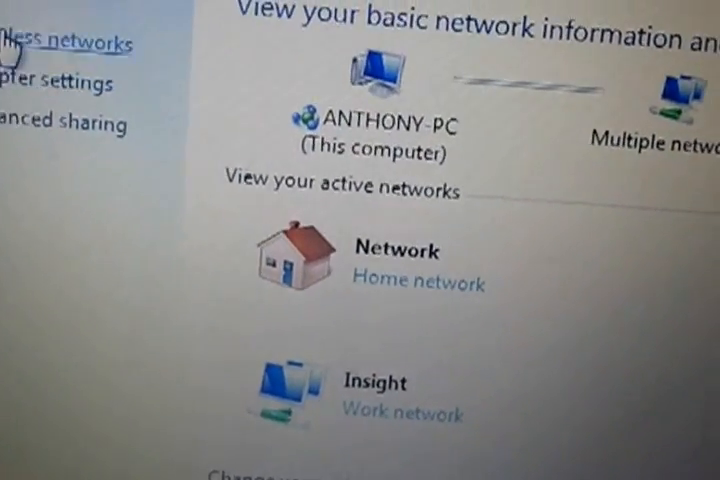
Show the Manage Wireless Networks page listing the saved networks
left_click(64, 42)
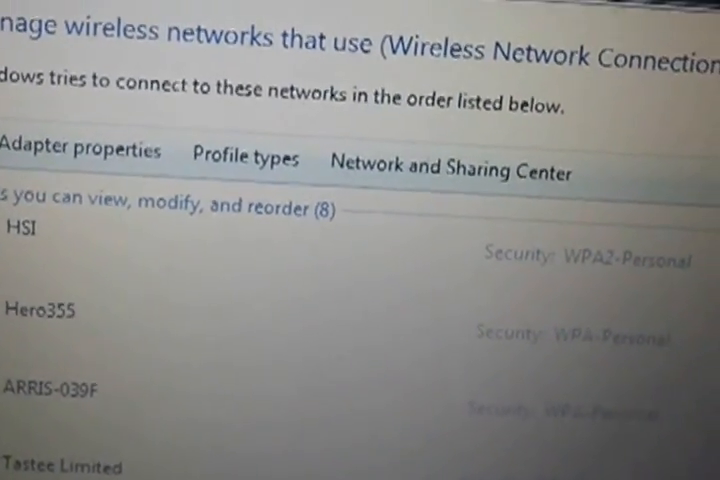